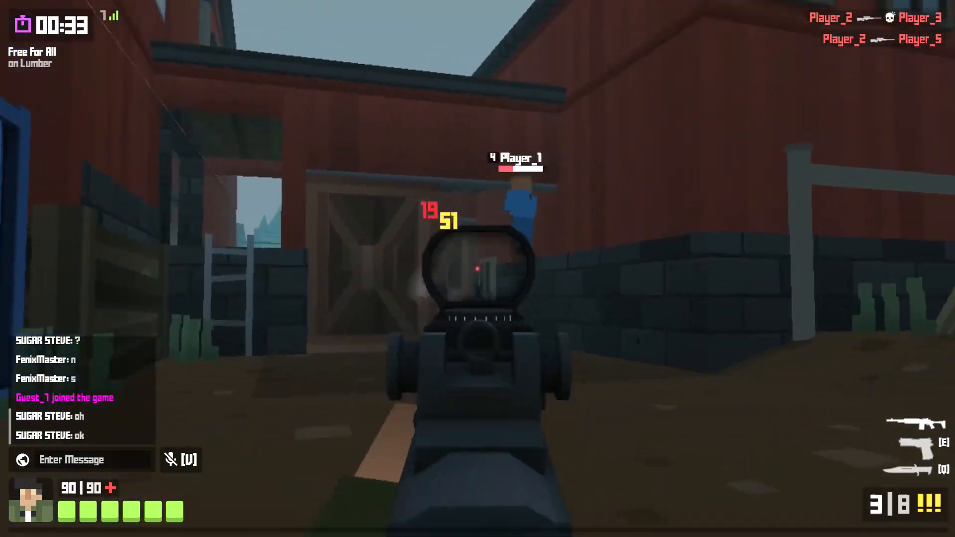
Open a new tab and bring up the bookmarks bar context menu
{"action": "left_click", "coordinate": [478, 268]}
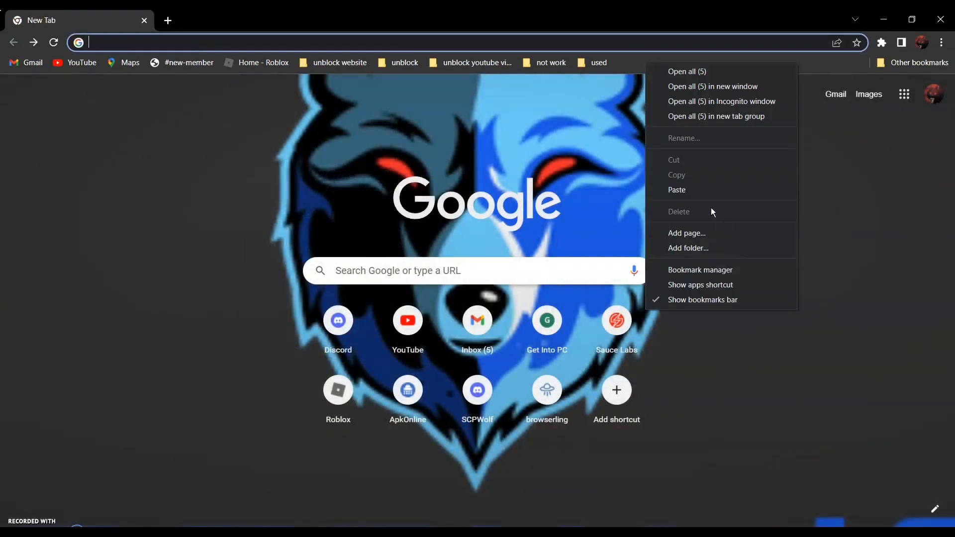
Add a 'New Tab' bookmark with the pasted javascript bookmarklet as its URL and save it
{"action": "left_click", "coordinate": [686, 233]}
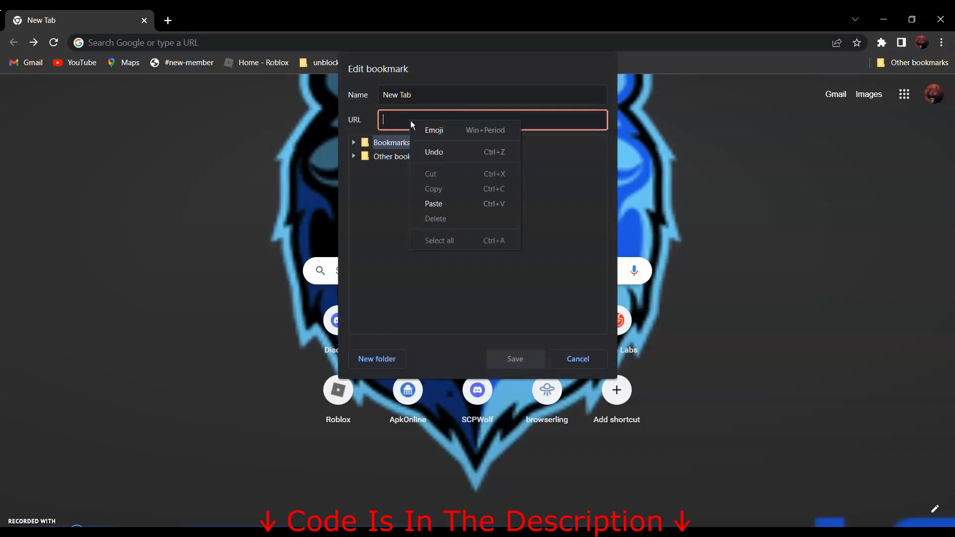
{"action": "left_click", "coordinate": [434, 203]}
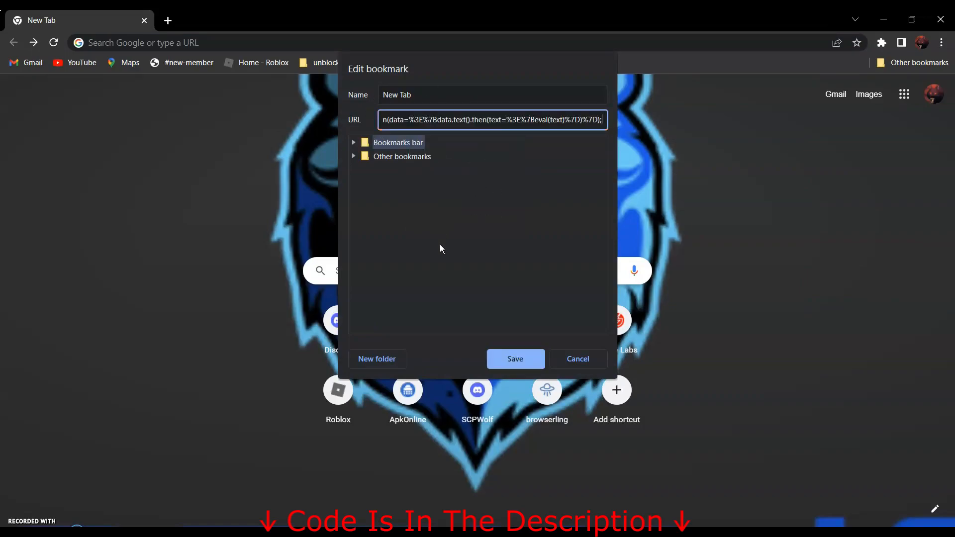
{"action": "mouse_move", "coordinate": [465, 337]}
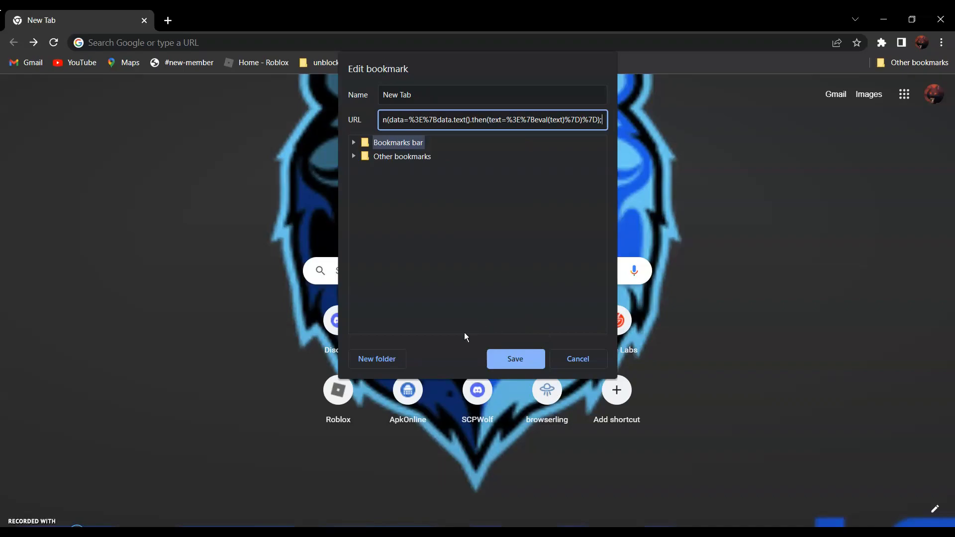
{"action": "left_click", "coordinate": [515, 359]}
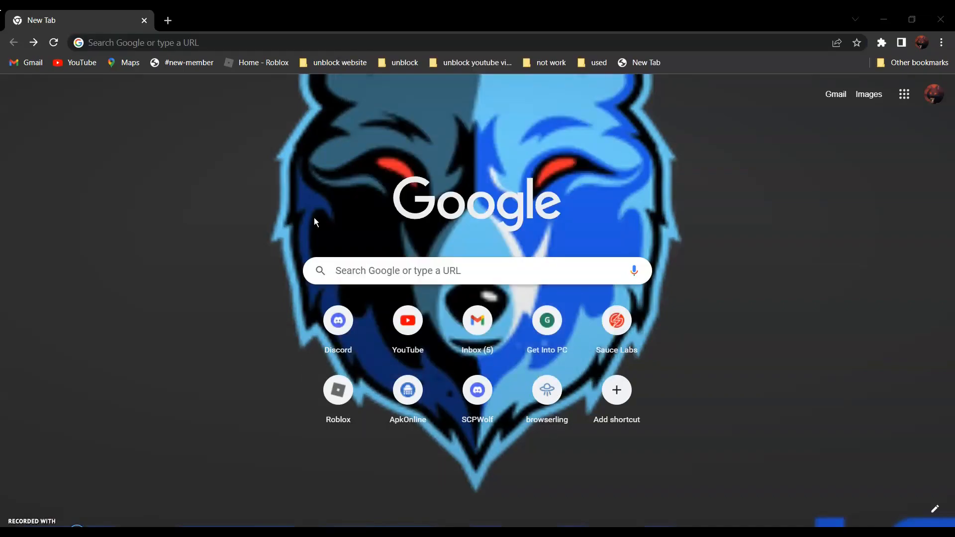
{"action": "mouse_move", "coordinate": [410, 243]}
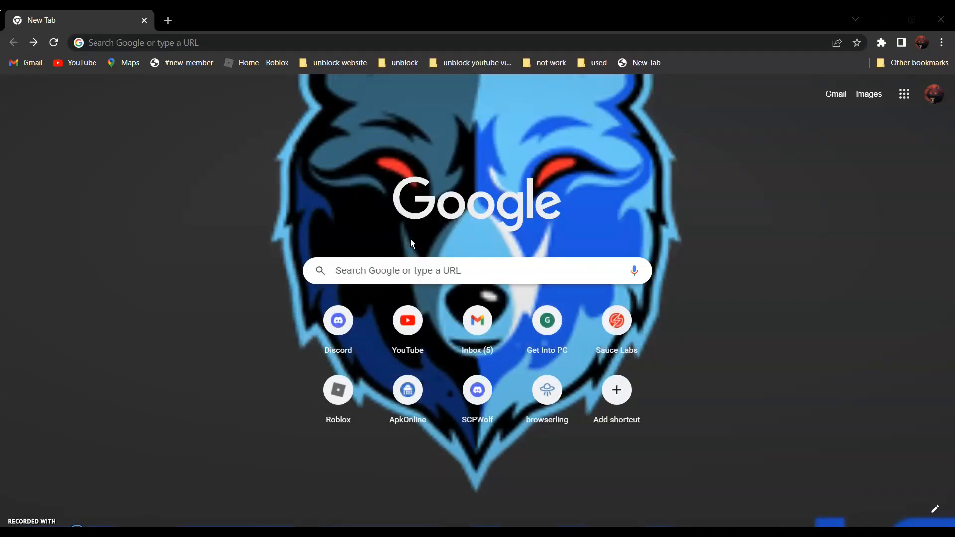
{"action": "mouse_move", "coordinate": [138, 177]}
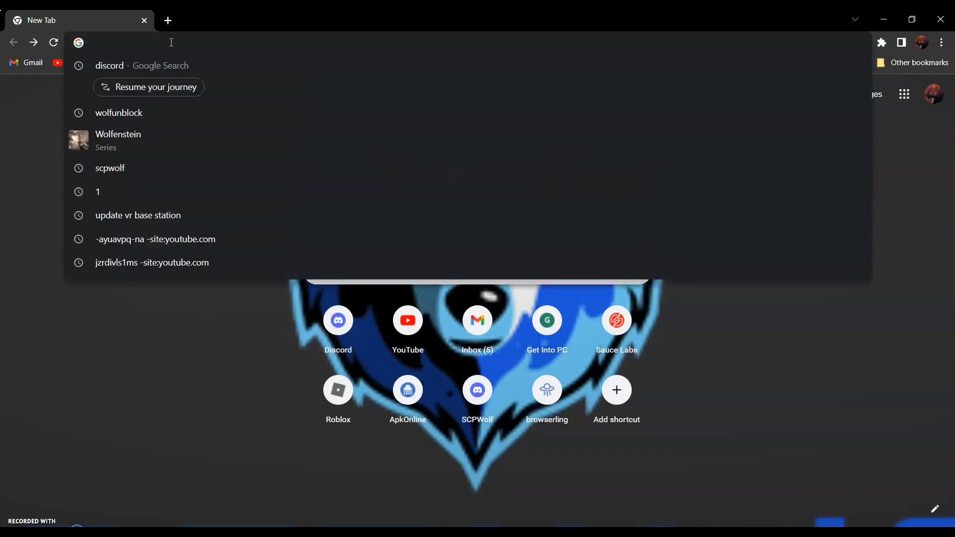
Go to chrome.google.com/webstoreE4ZCU and run the New Tab bookmarklet
{"action": "left_click", "coordinate": [118, 113]}
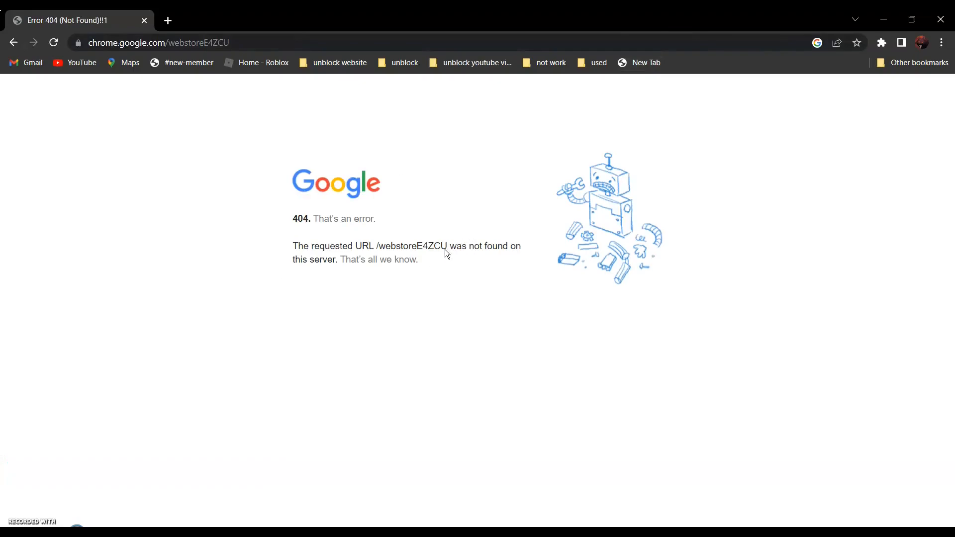
{"action": "mouse_move", "coordinate": [638, 95]}
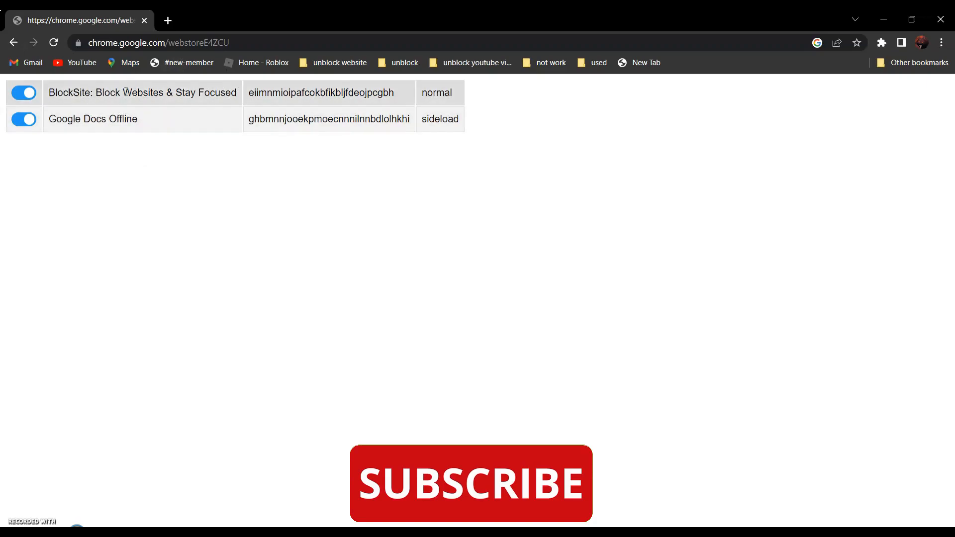
Switch off 'BlockSite: Block Websites & Stay Focused', leaving Google Docs Offline enabled
{"action": "left_click", "coordinate": [24, 93]}
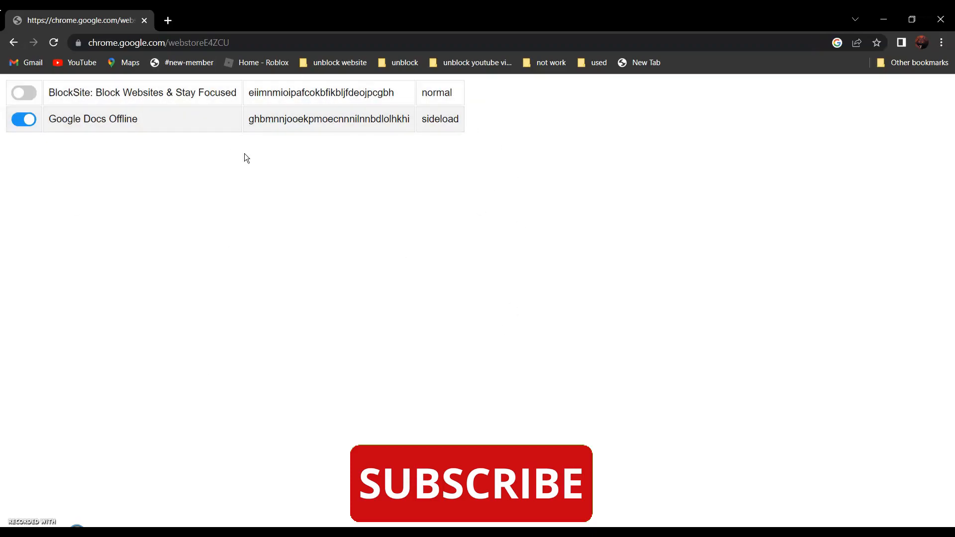
{"action": "mouse_move", "coordinate": [445, 141]}
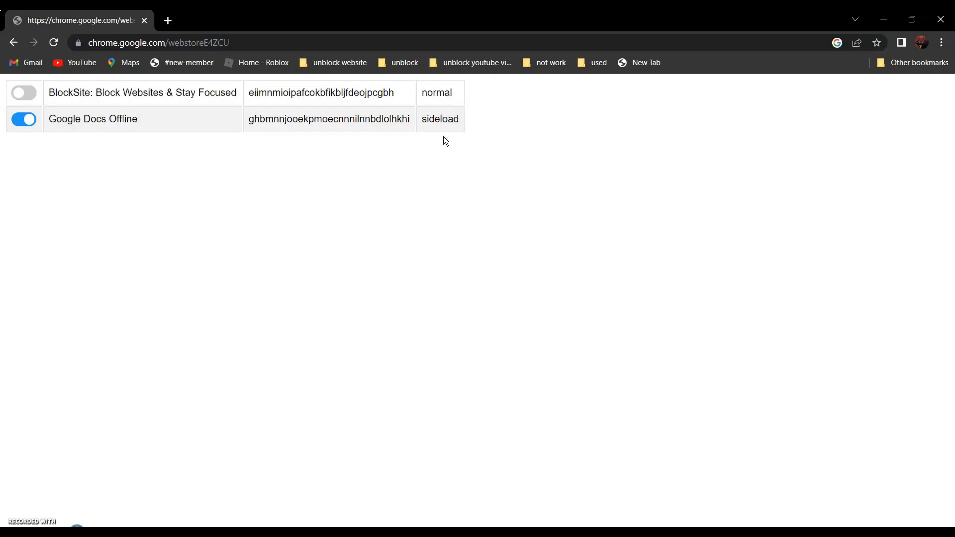
{"action": "mouse_move", "coordinate": [358, 154]}
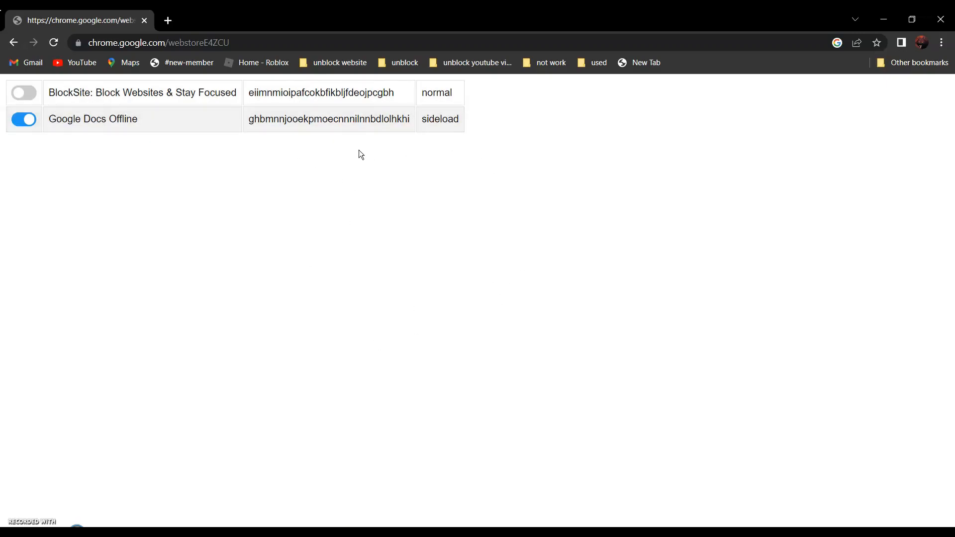
{"action": "mouse_move", "coordinate": [437, 326]}
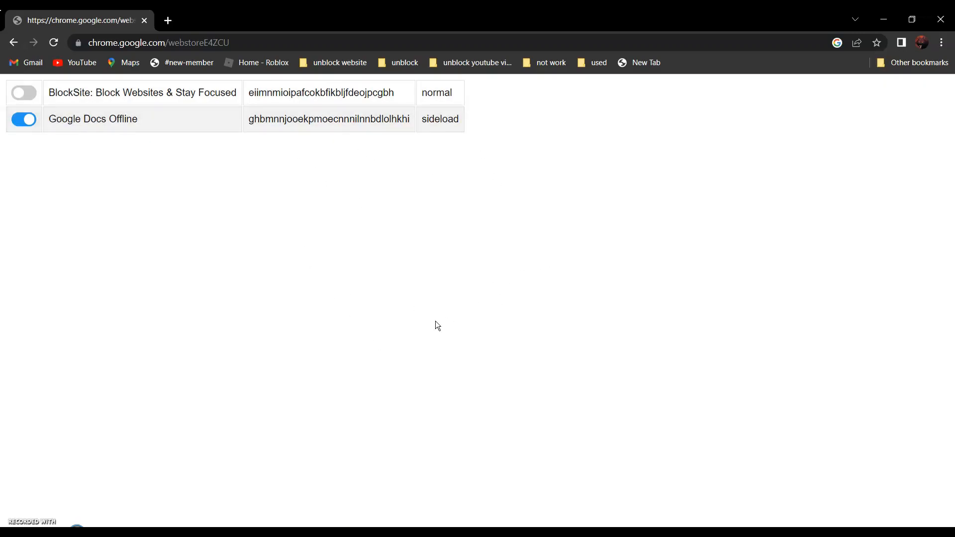
Search Discord in a new tab, open the discord.com result, and scroll down its homepage
{"action": "left_click", "coordinate": [317, 20]}
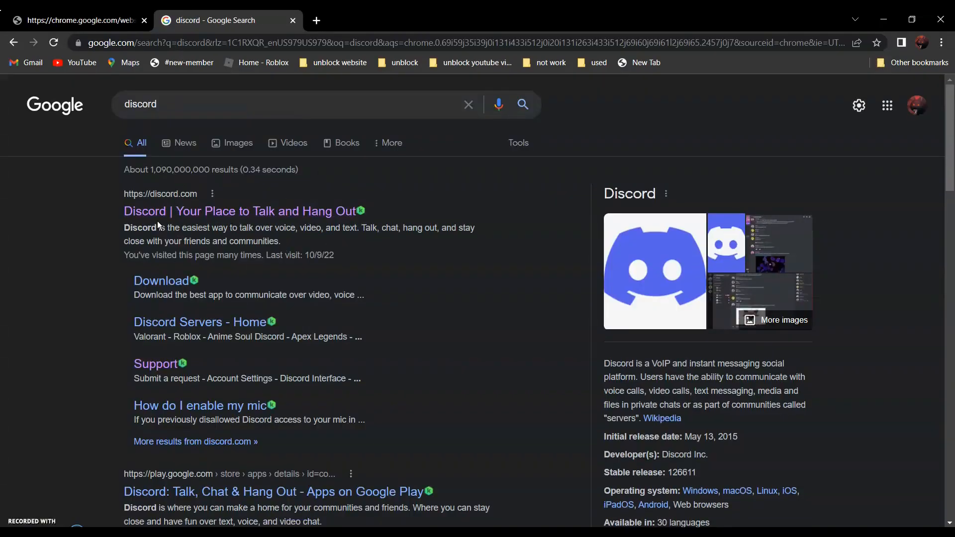
{"action": "mouse_move", "coordinate": [260, 228]}
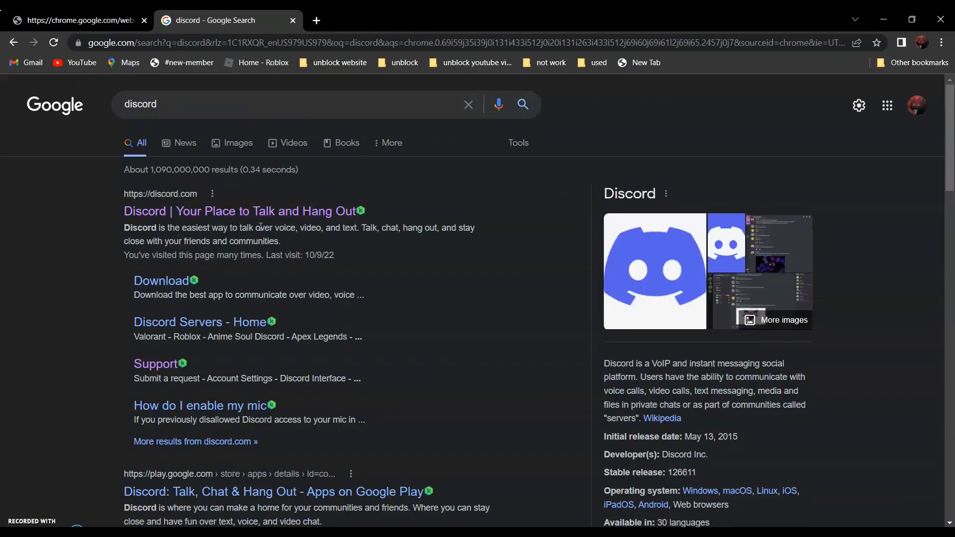
{"action": "left_click", "coordinate": [239, 211]}
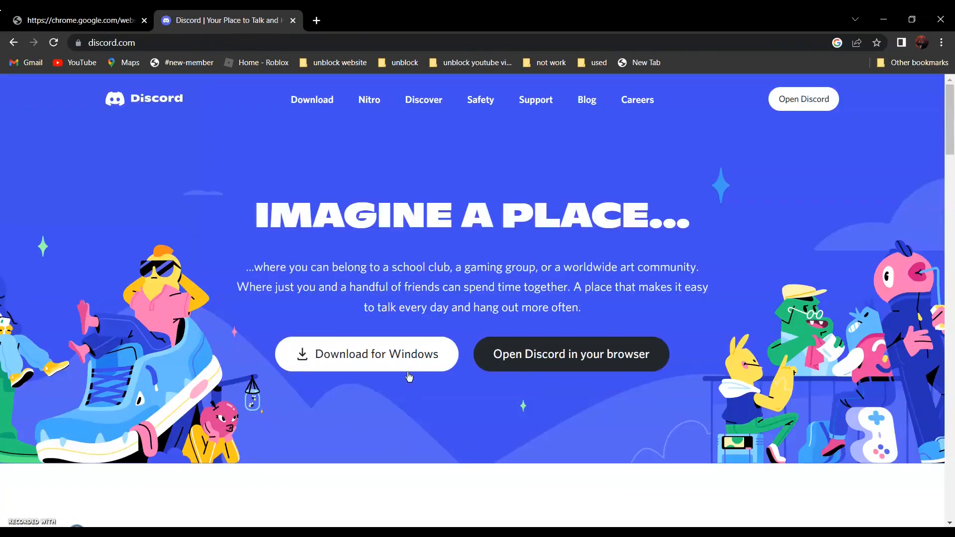
{"action": "mouse_move", "coordinate": [644, 185]}
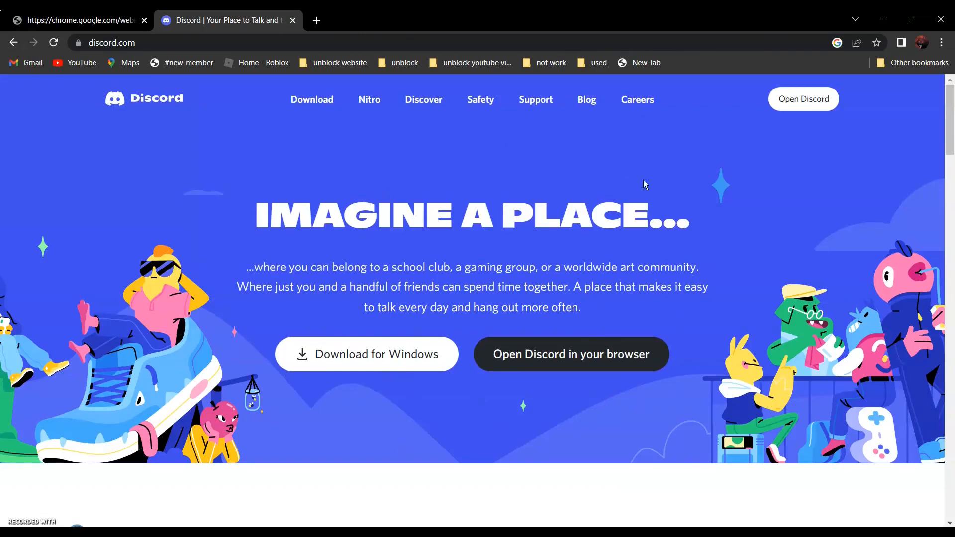
{"action": "mouse_move", "coordinate": [702, 194]}
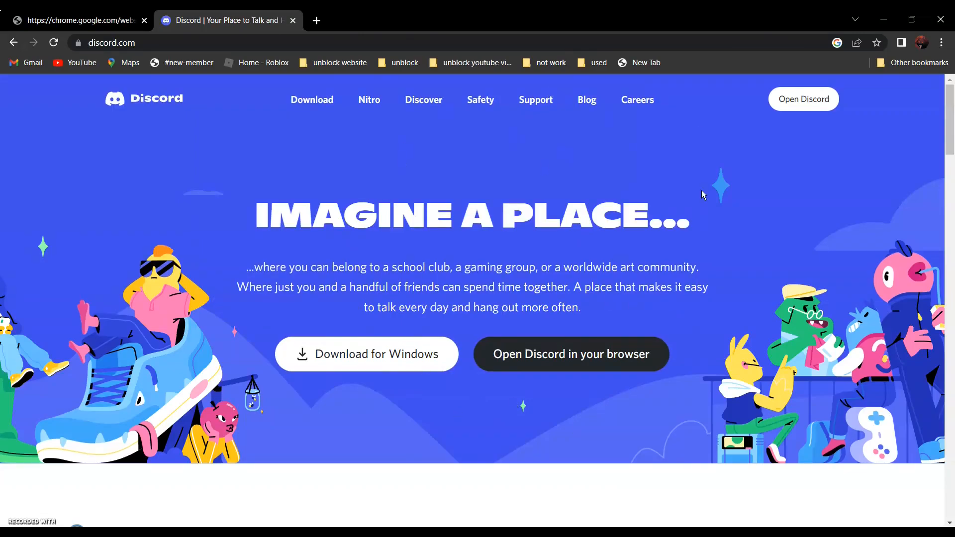
{"action": "scroll", "scroll_direction": "down", "scroll_amount": 3}
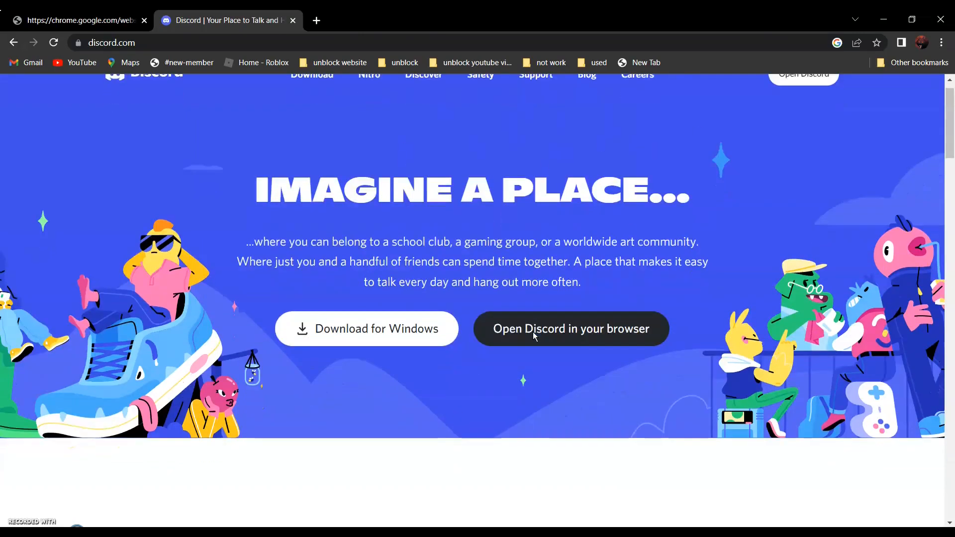
{"action": "scroll", "scroll_direction": "down", "scroll_amount": 3}
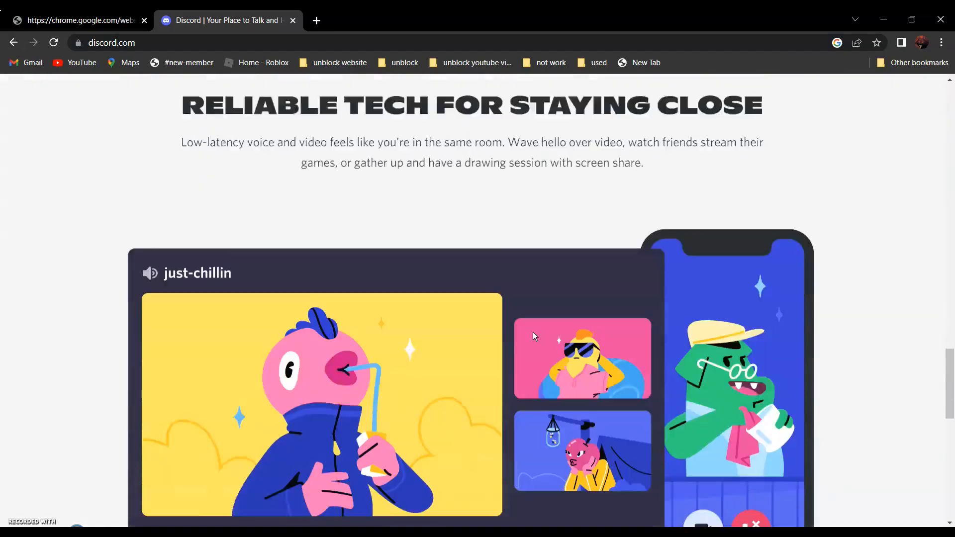